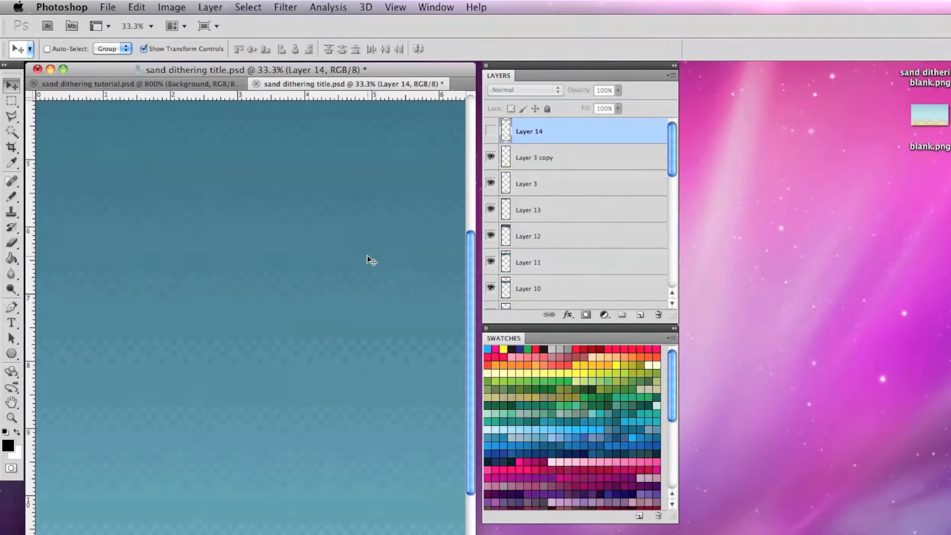
Make the Blue Sky 1 layer and both dune layers visible in the dithering tutorial document
left_click(121, 83)
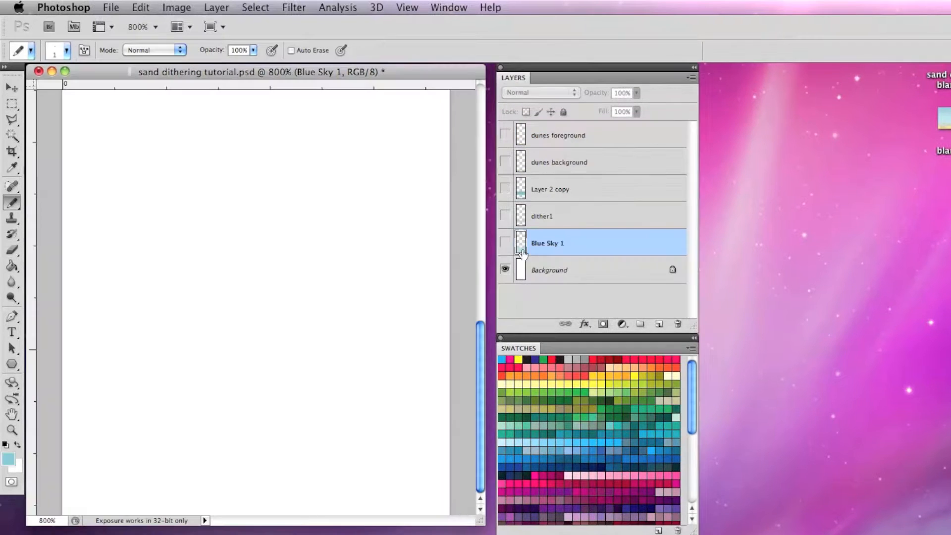
left_click(505, 243)
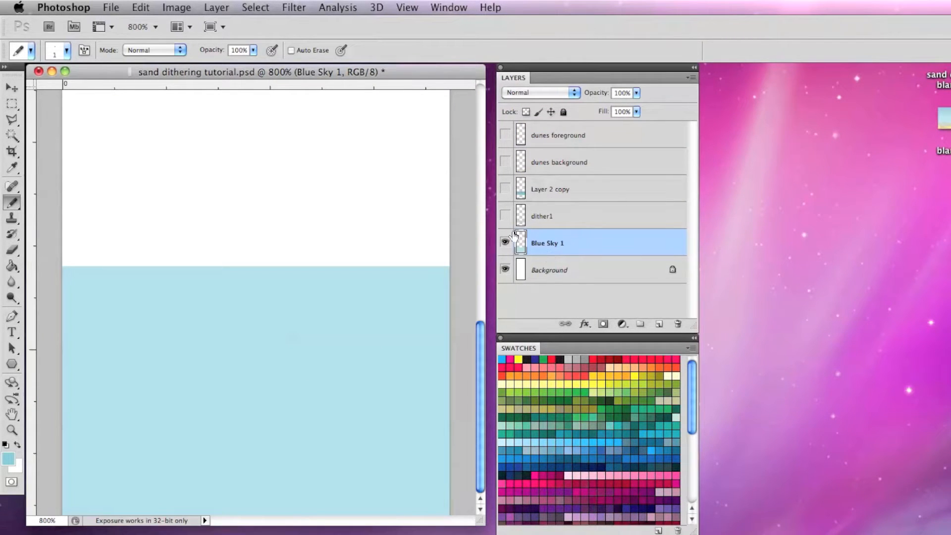
left_click(505, 135)
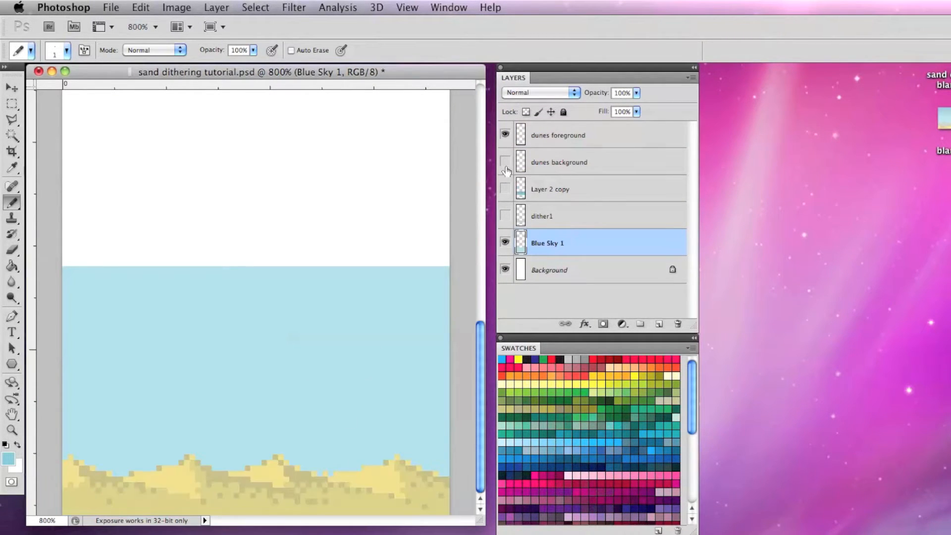
left_click(506, 162)
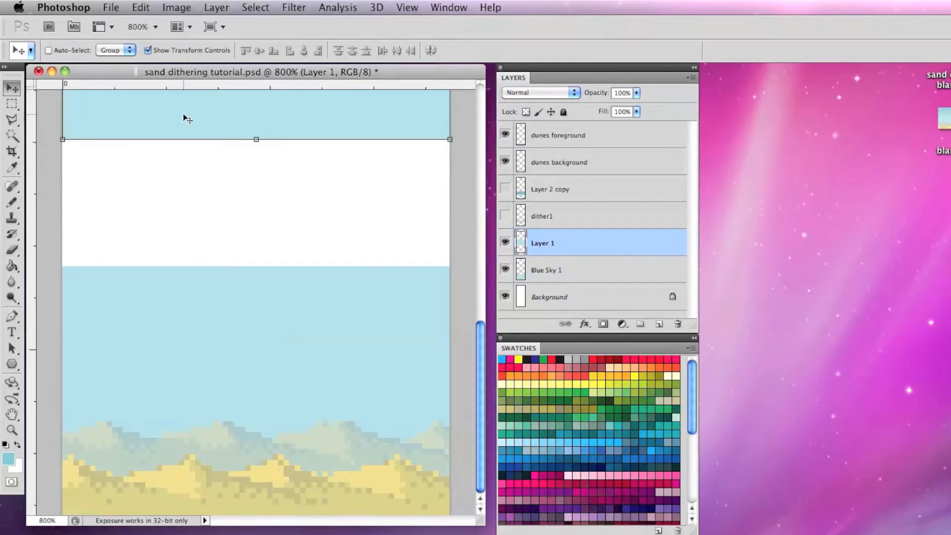
Rename the duplicated sky band layer to 'Dithering example'
double_click(542, 242)
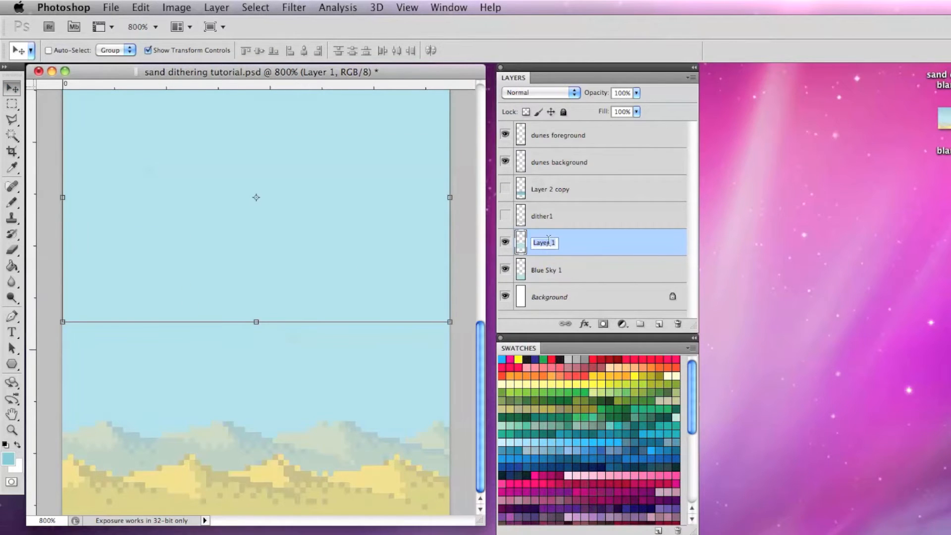
type("Dithering example")
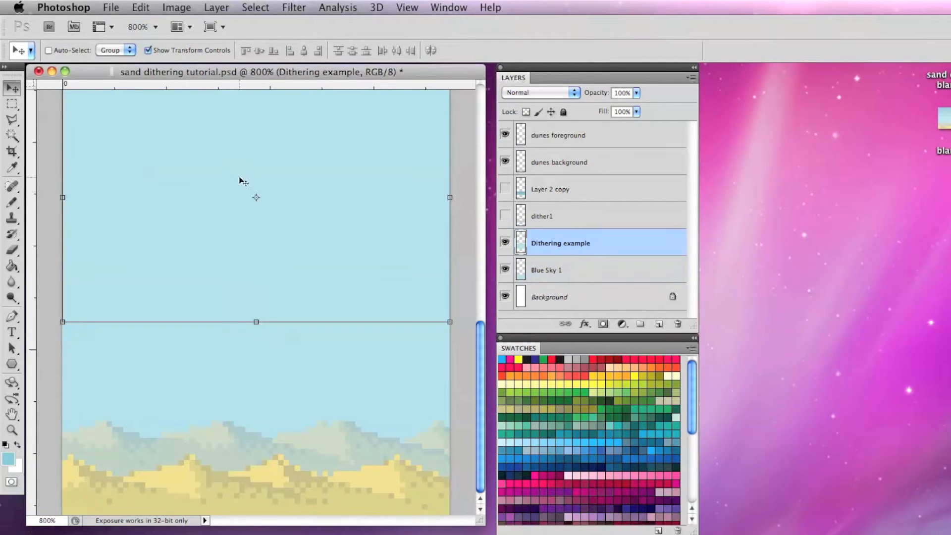
Darken the upper sky band with a Curves adjustment so it reads darker than the band below
left_click(176, 7)
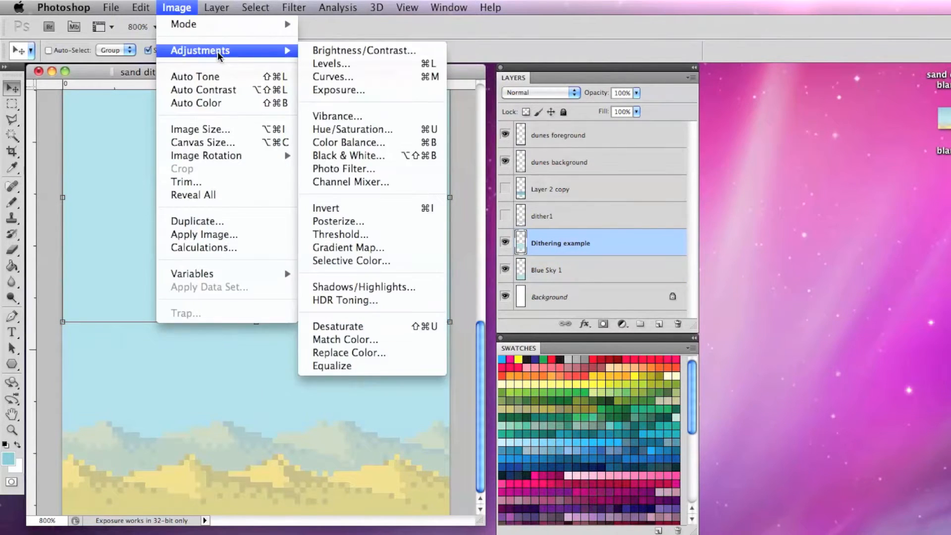
left_click(333, 76)
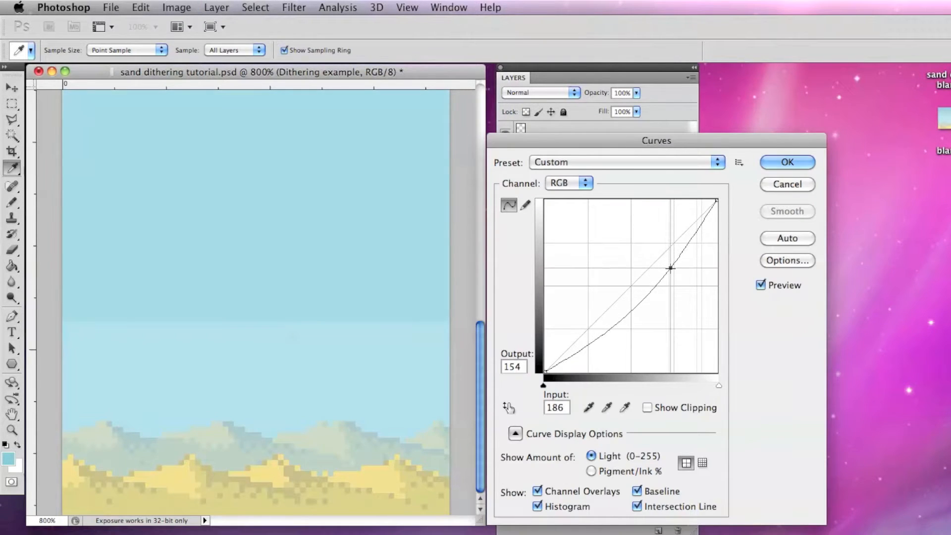
left_click(787, 161)
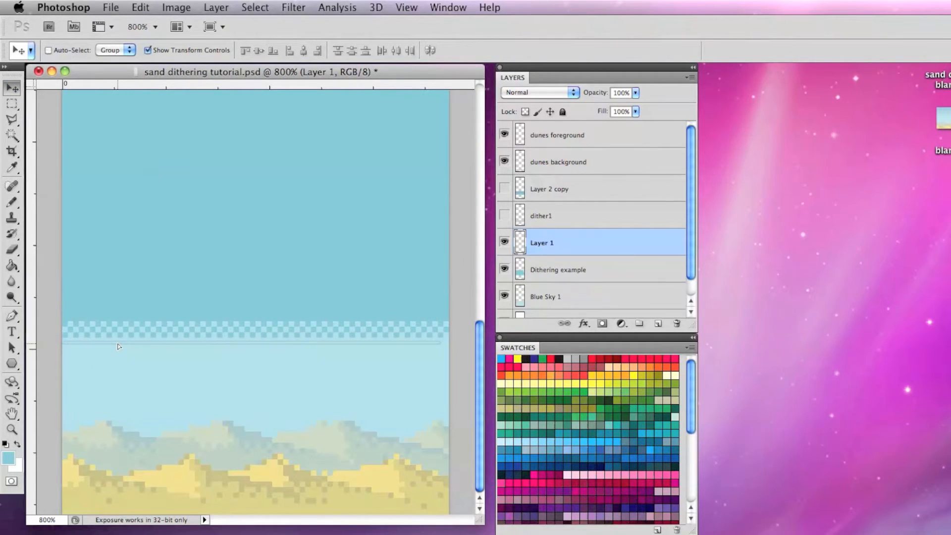
Pencil a 1px checkerboard dither row at the band edge and merge it into the band layer
left_click(11, 250)
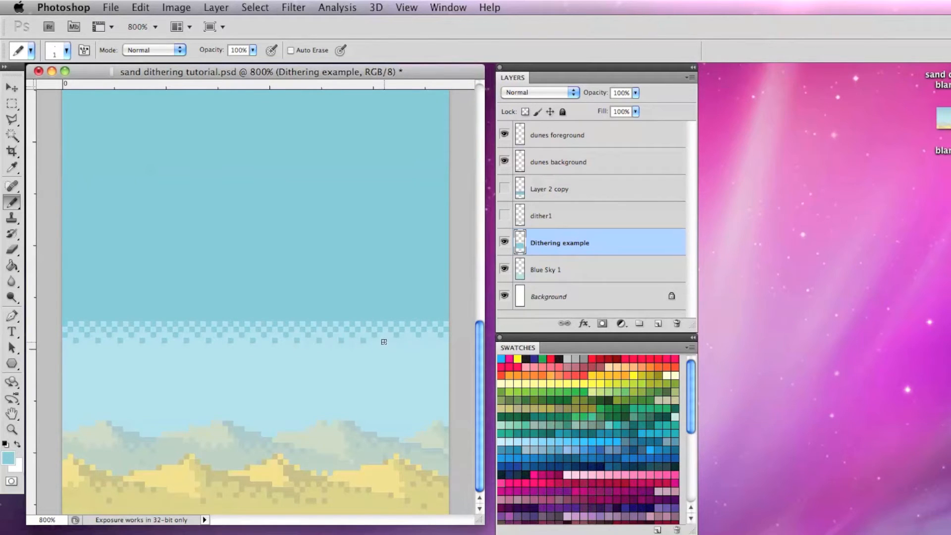
left_click(10, 103)
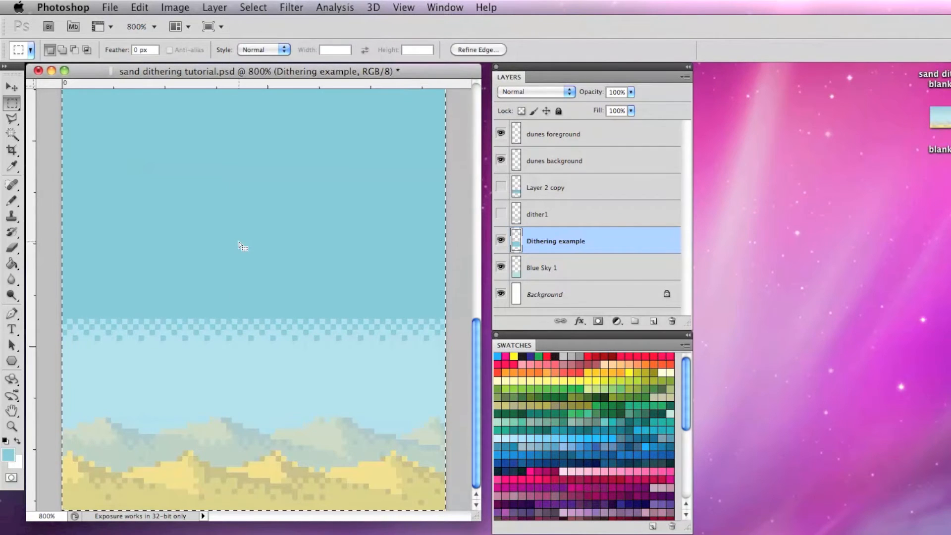
Offset a copy of the dithered band as Layer 2 and shift its tone with Curves
left_click(10, 88)
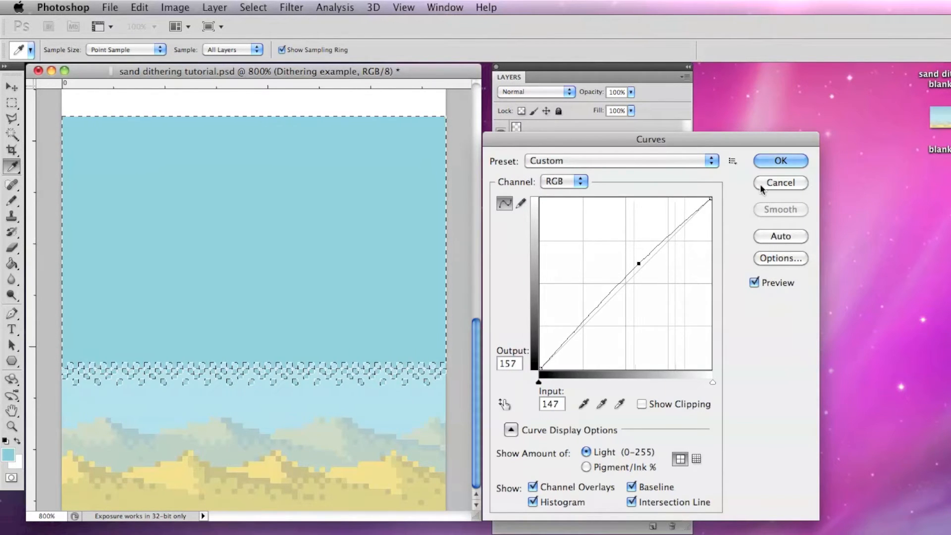
left_click(781, 160)
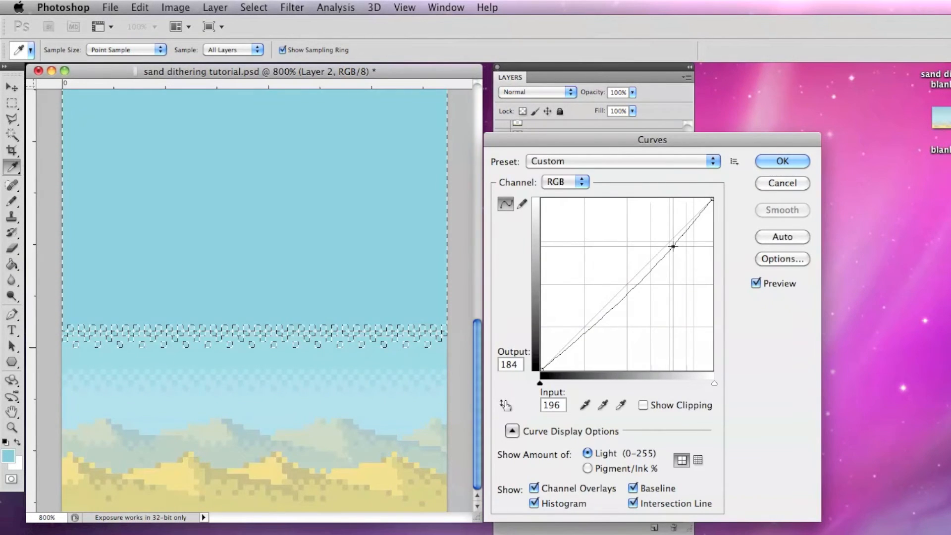
Darken the stacked band copies on Layers 2, 3 and 4 with Curves so the sky grades toward the top
left_click(782, 160)
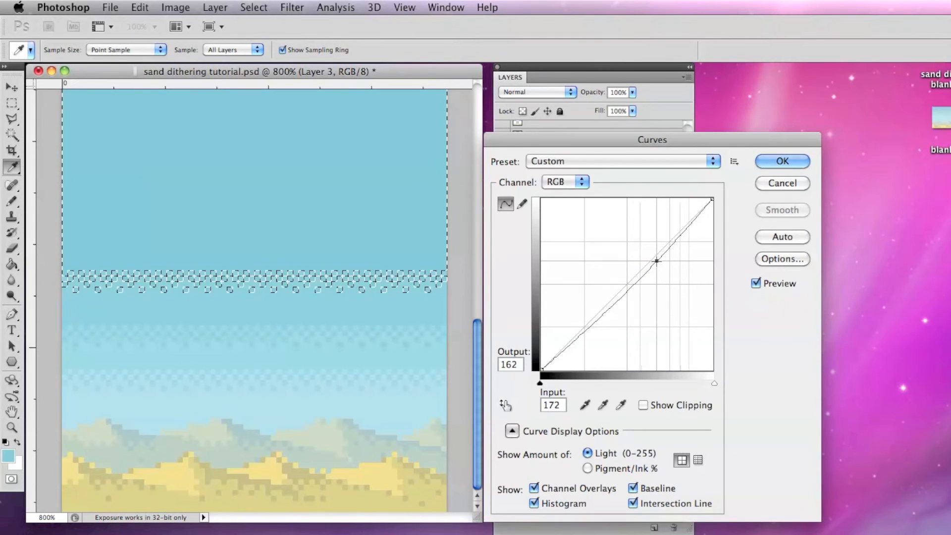
left_click(782, 161)
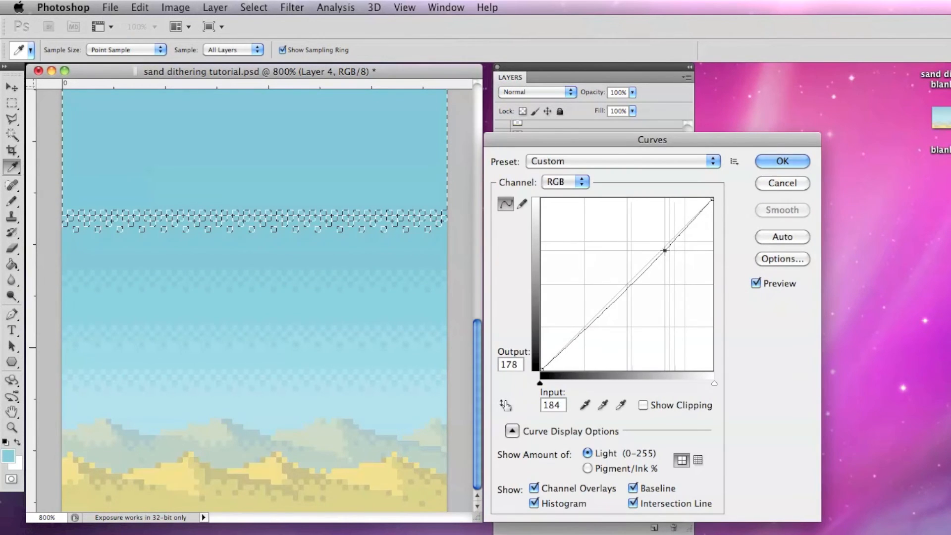
left_click(782, 161)
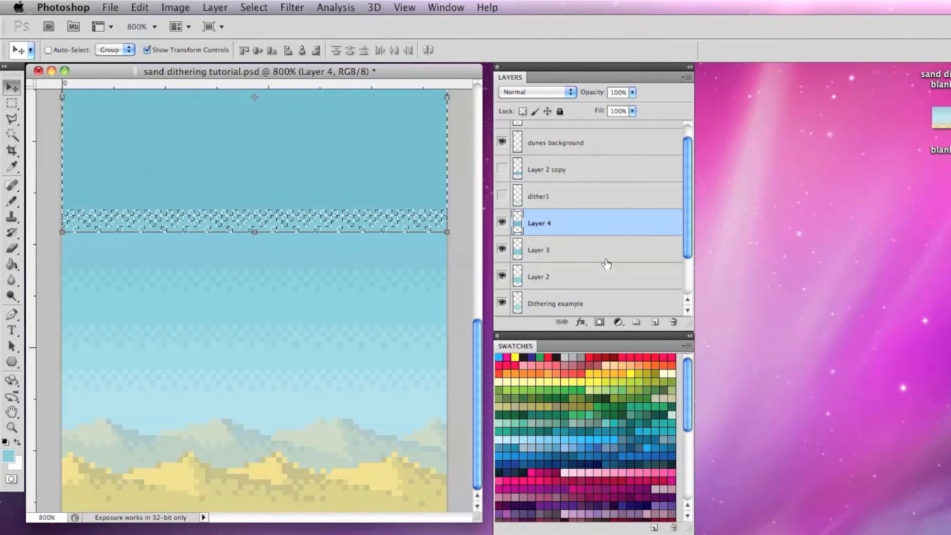